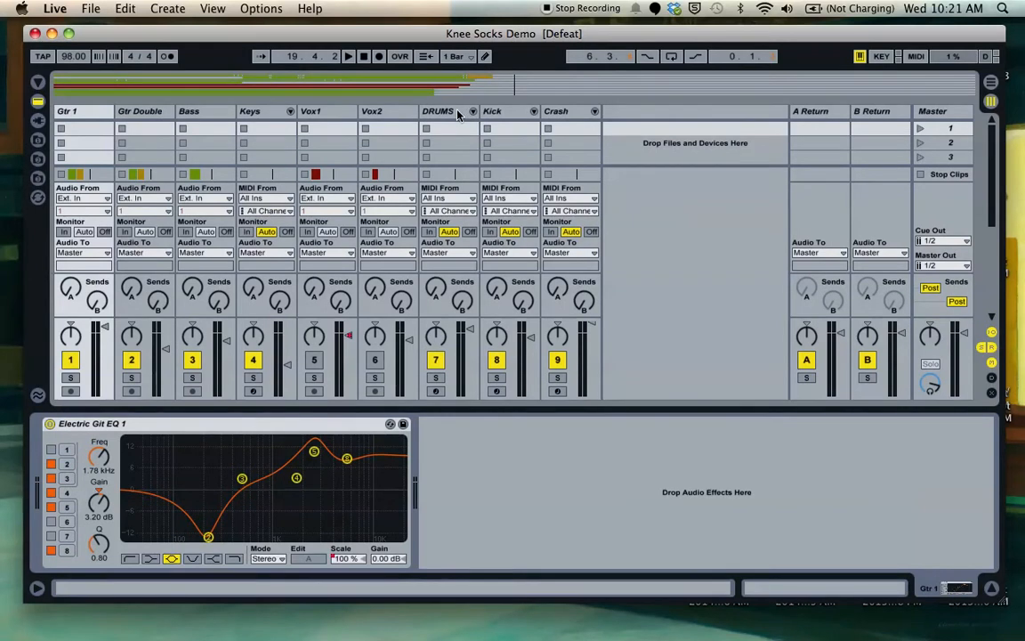
Select DRUMS through Crash and group them into a new group track.
click(437, 111)
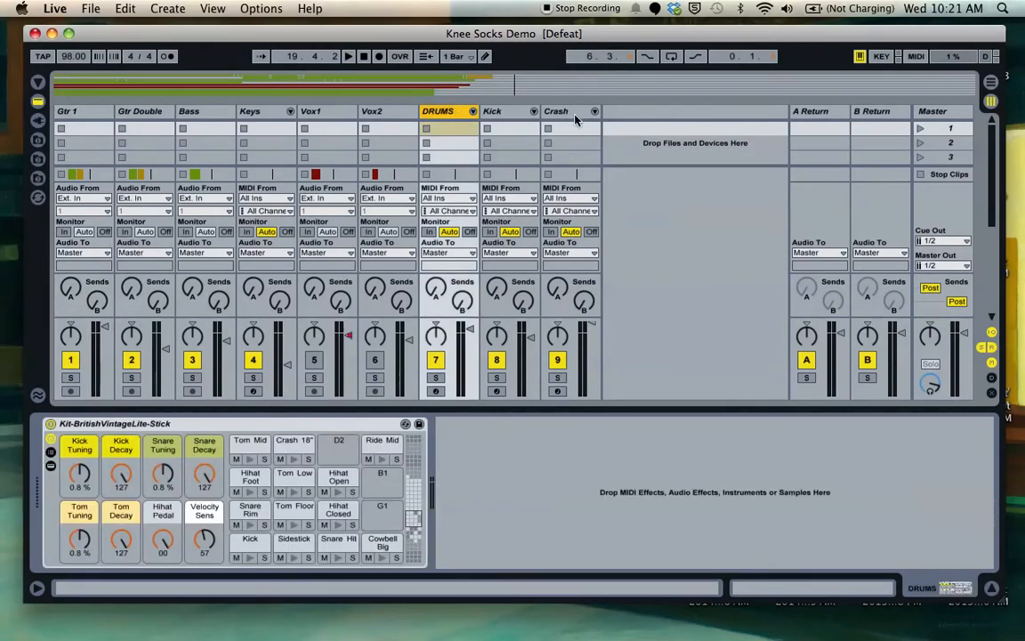
click(556, 110)
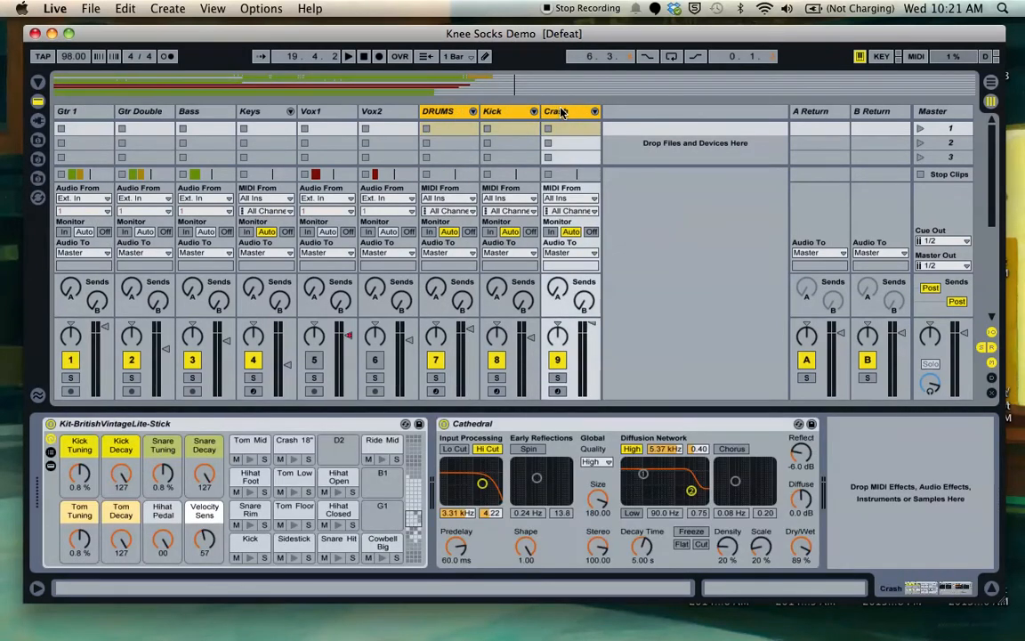
right_click(556, 112)
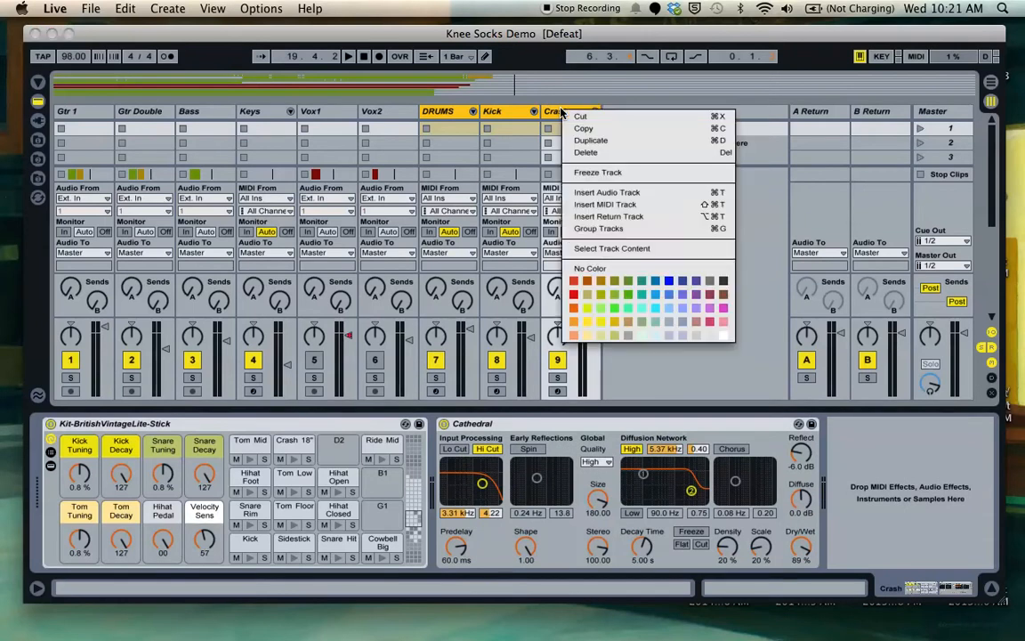
mouse_move(623, 229)
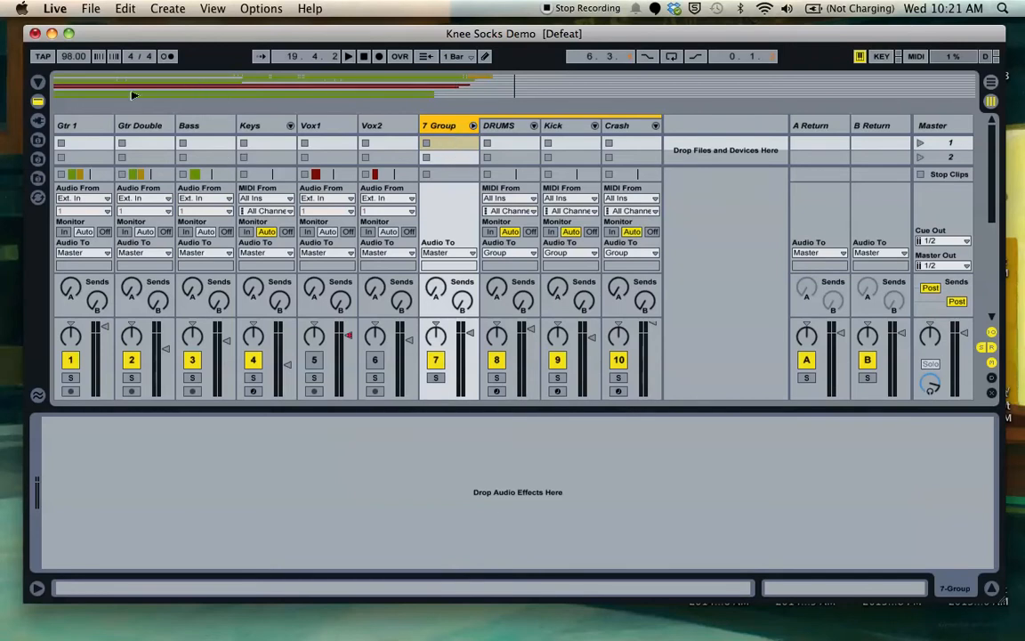
Load EQ Three Boost HiHats on the drum group and turn GainLow and GainMid down.
click(348, 56)
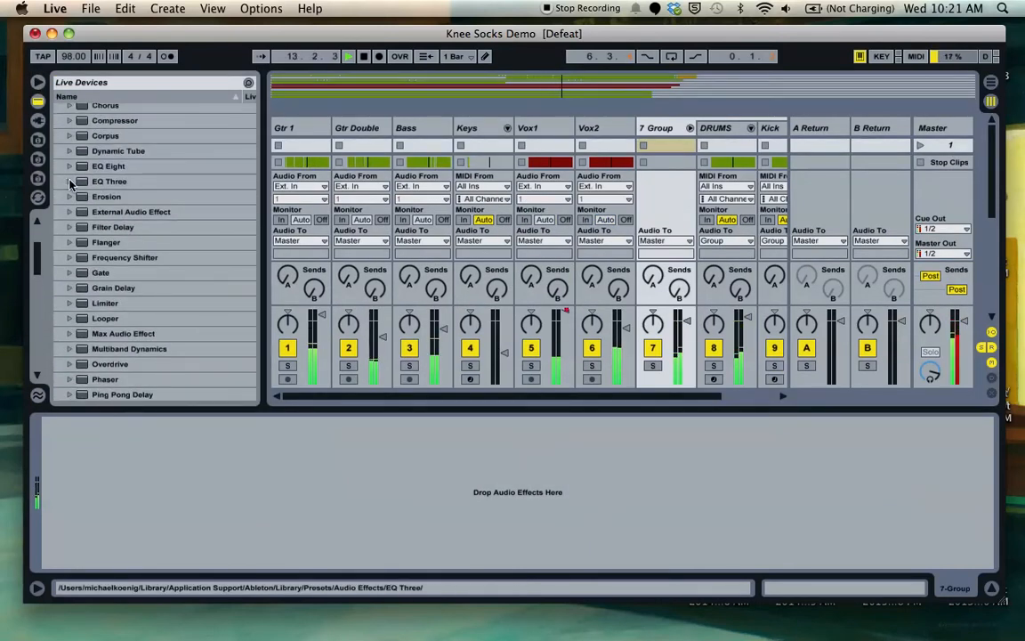
click(69, 180)
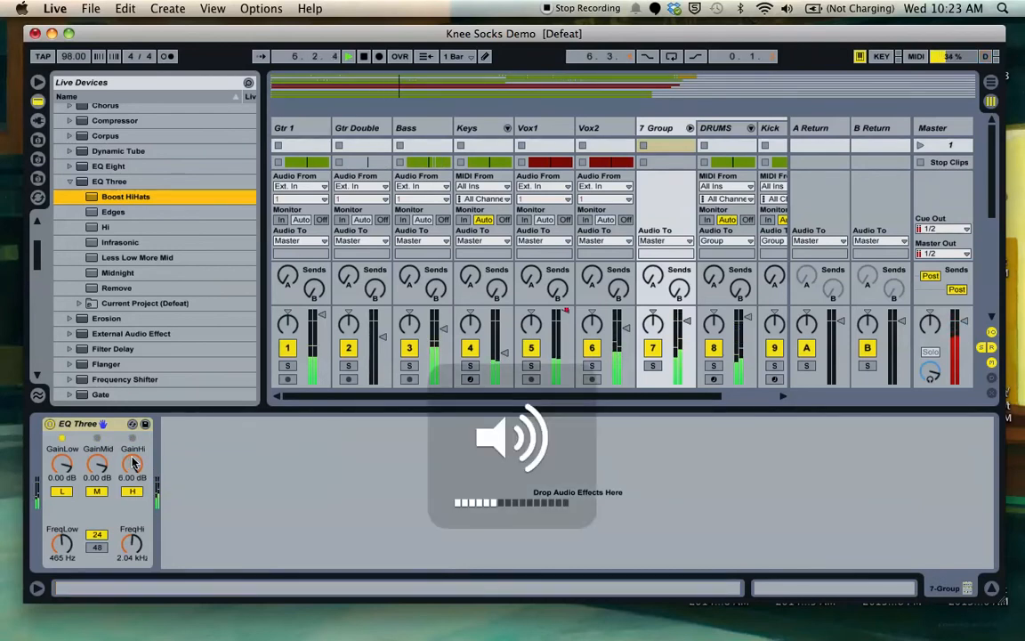
drag(132, 464, 131, 476)
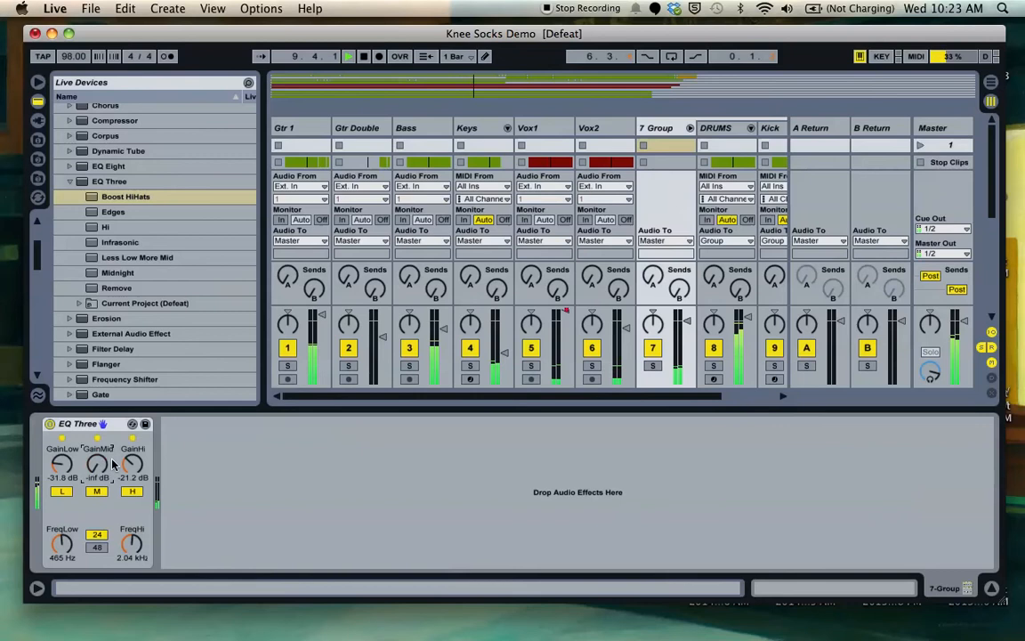
drag(131, 463, 143, 458)
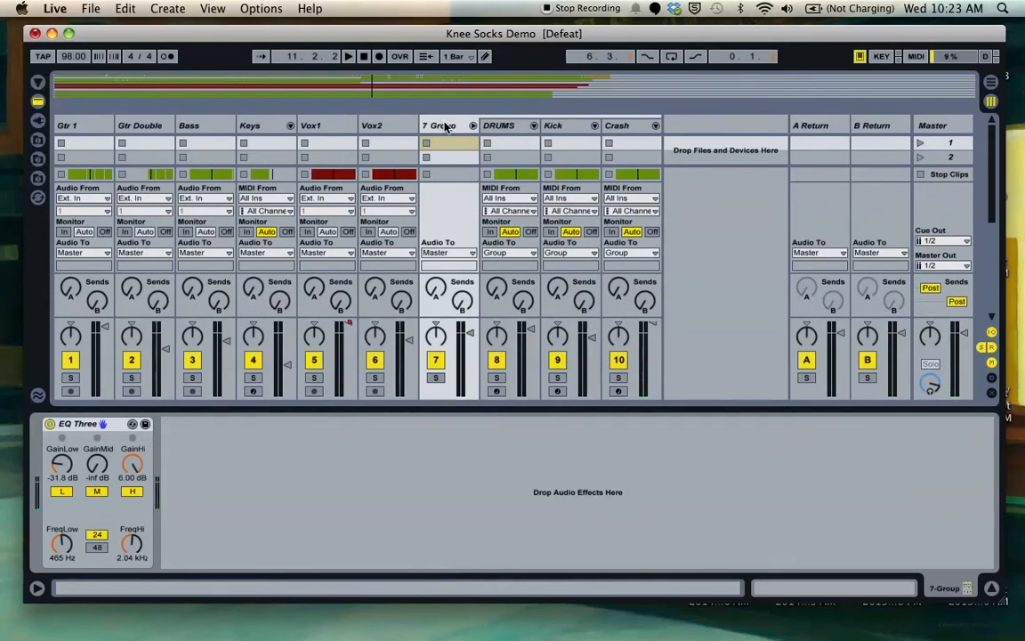
Ungroup the drum group back into standalone DRUMS, Kick and Crash tracks.
right_click(442, 125)
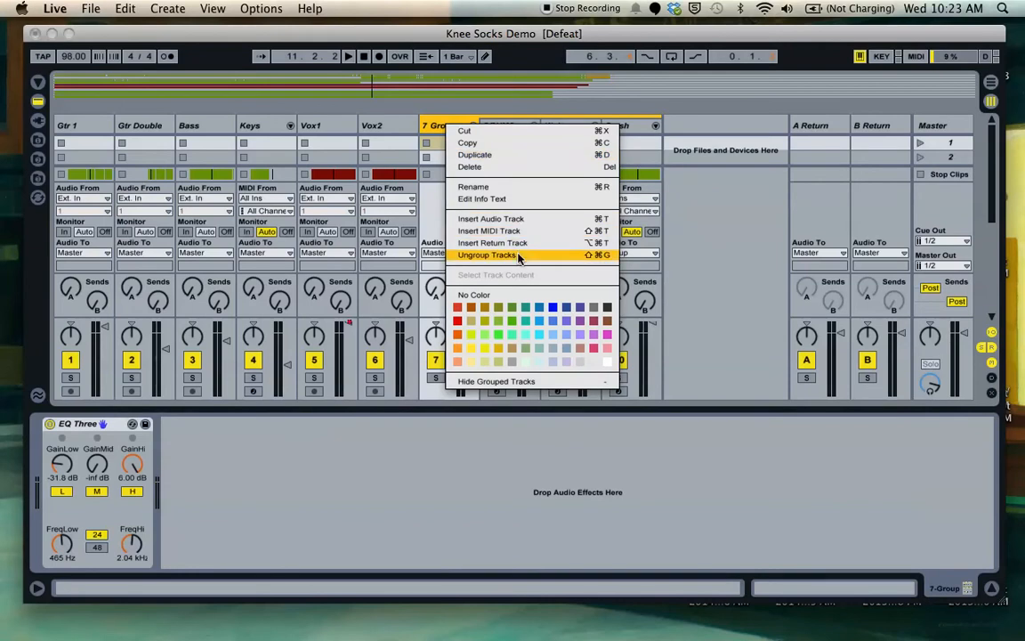
click(487, 255)
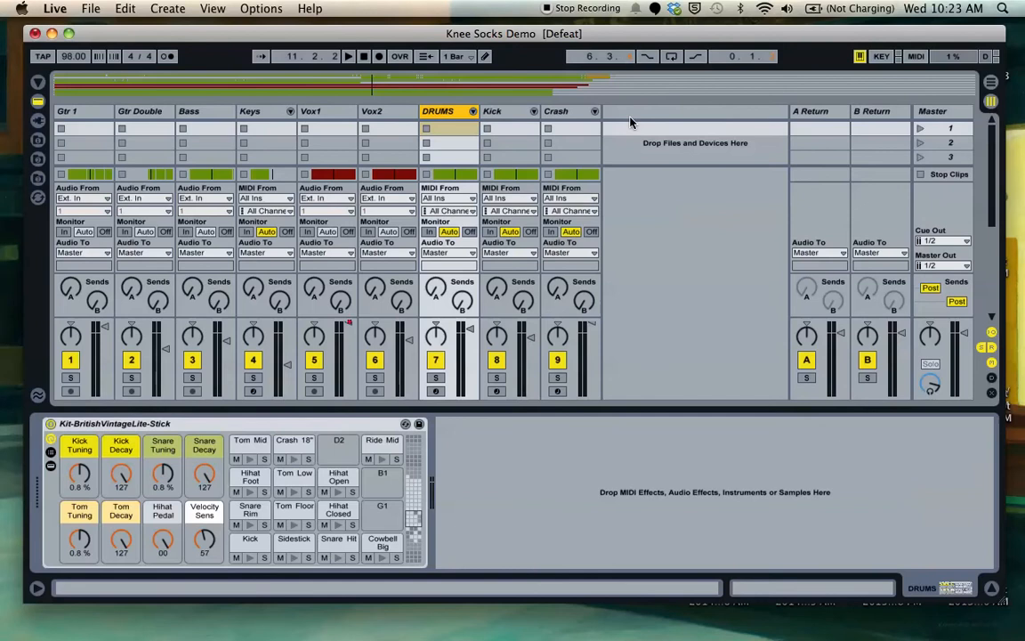
mouse_move(622, 116)
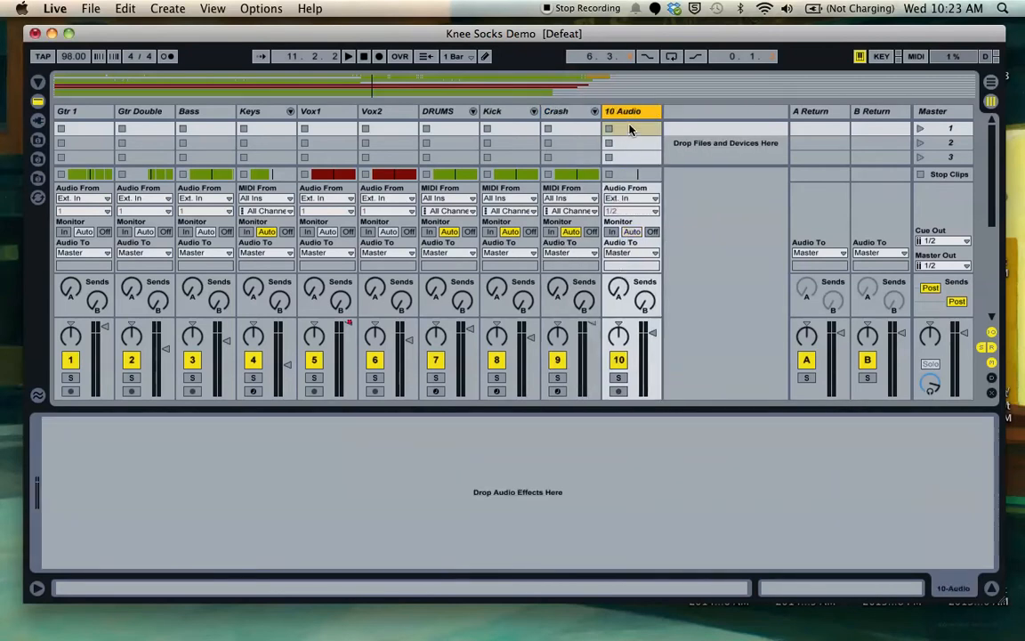
Rename the new audio track to Full Drums.
right_click(631, 127)
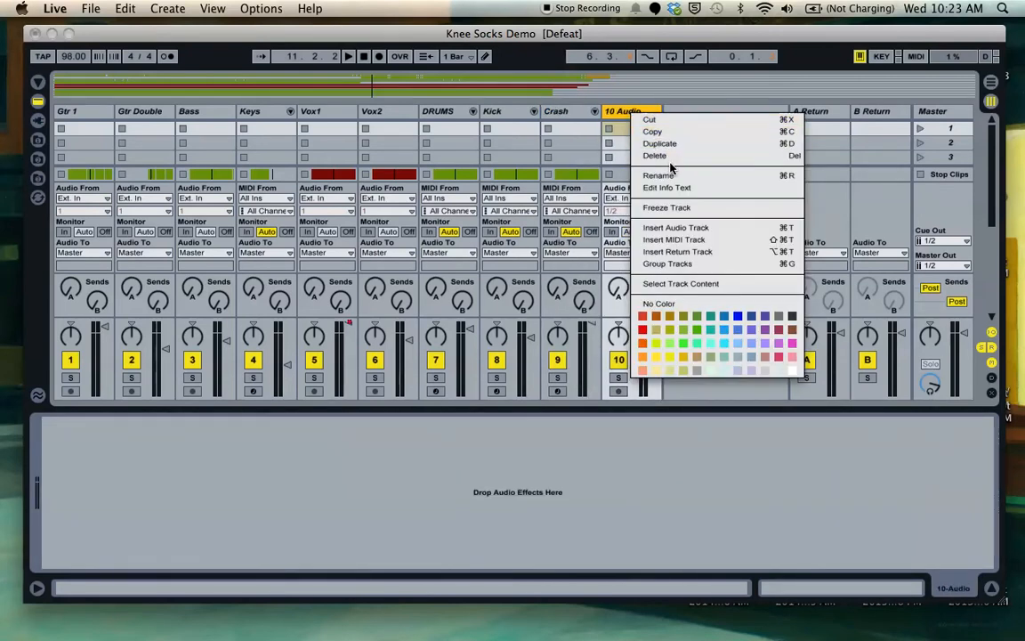
click(658, 175)
text(Full Drums)
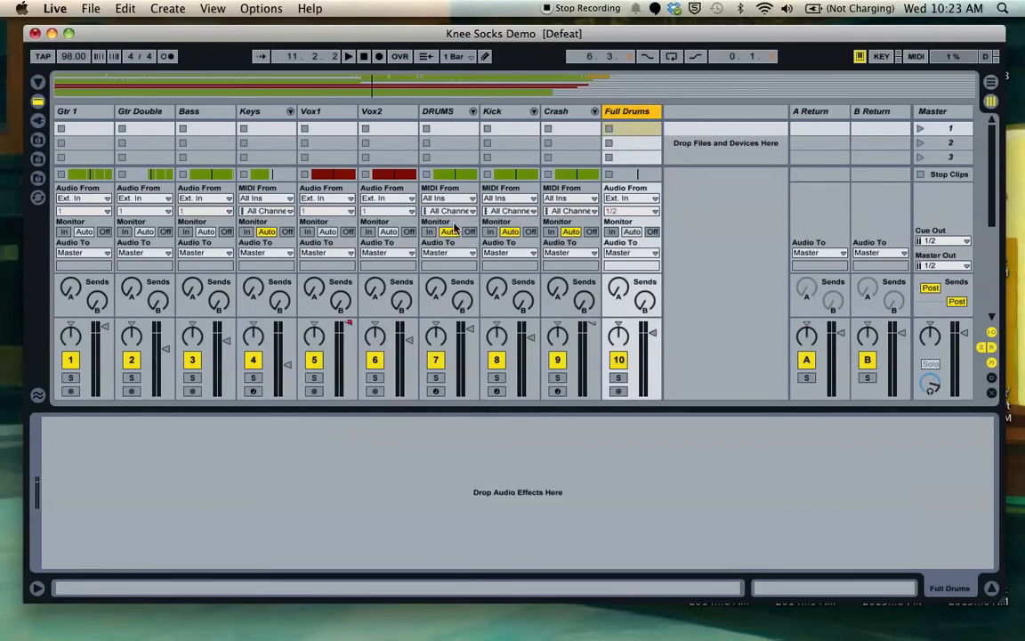
Route DRUMS, Kick and Crash output to Full Drums and set its Monitor to In.
click(448, 252)
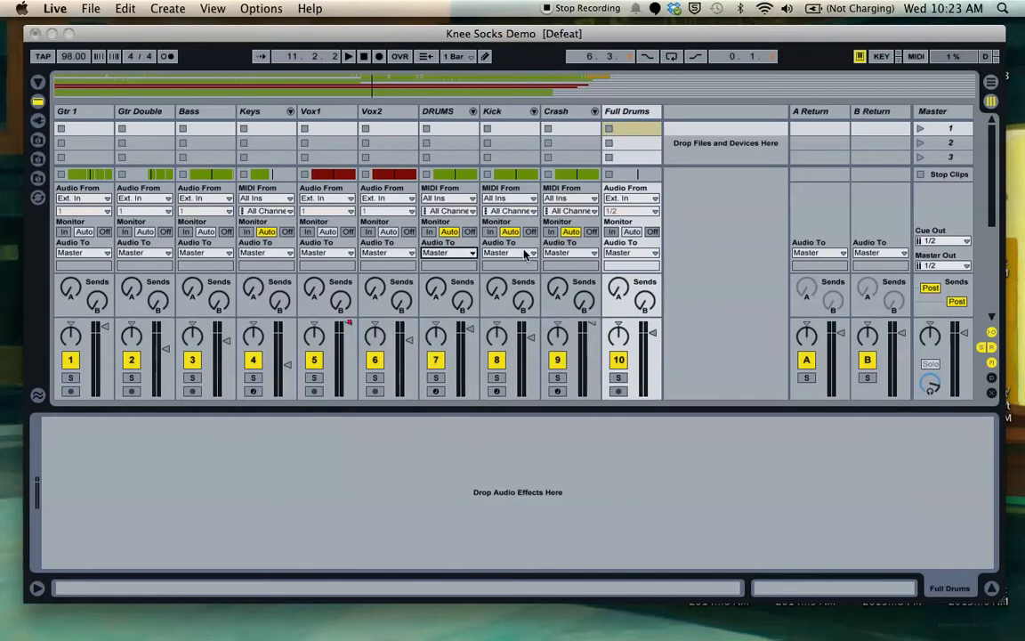
click(533, 254)
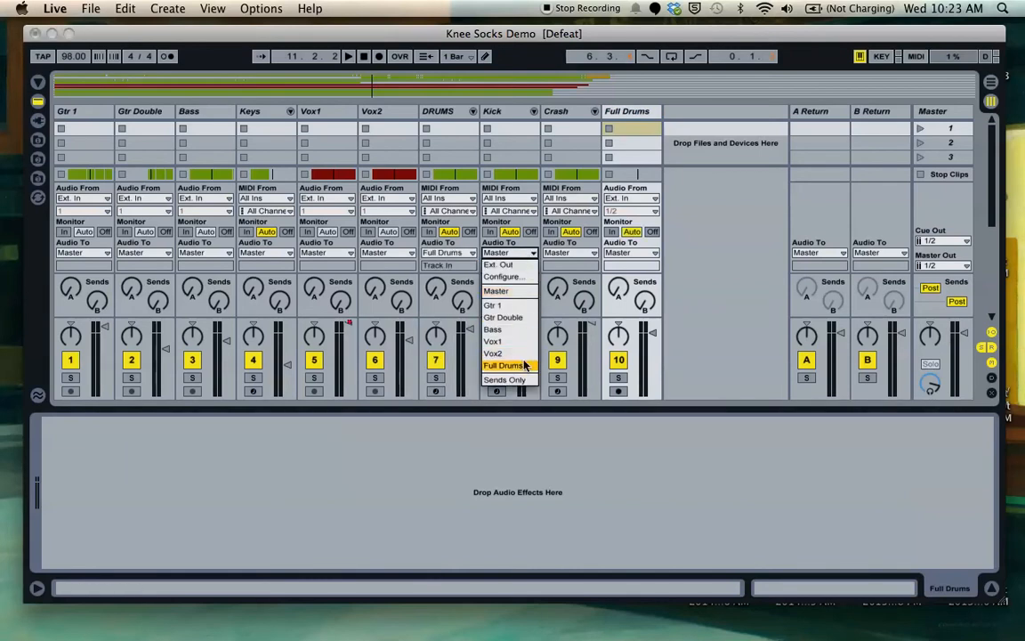
click(506, 366)
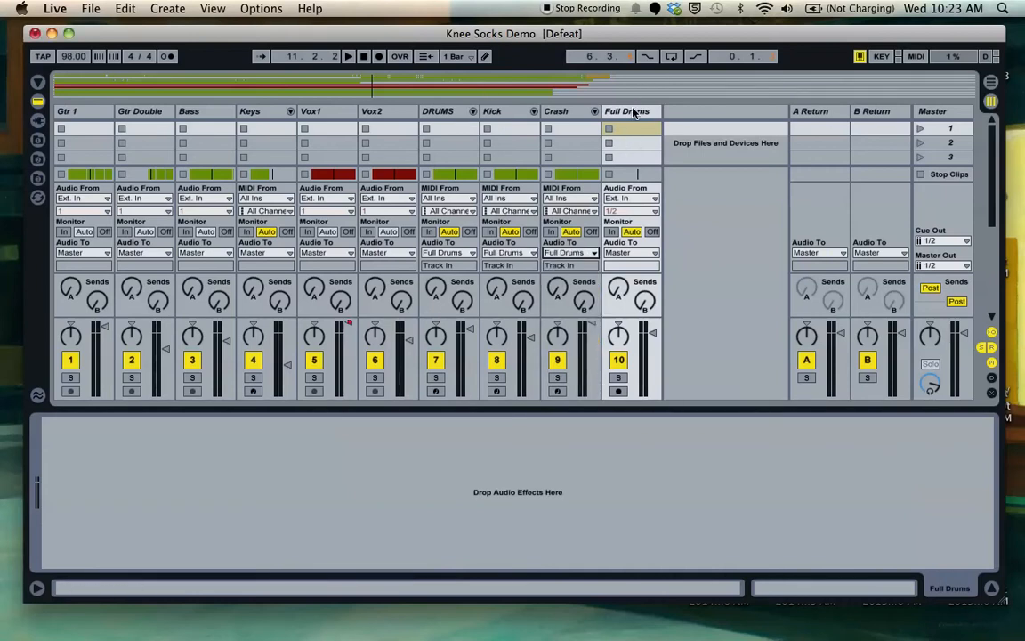
click(627, 110)
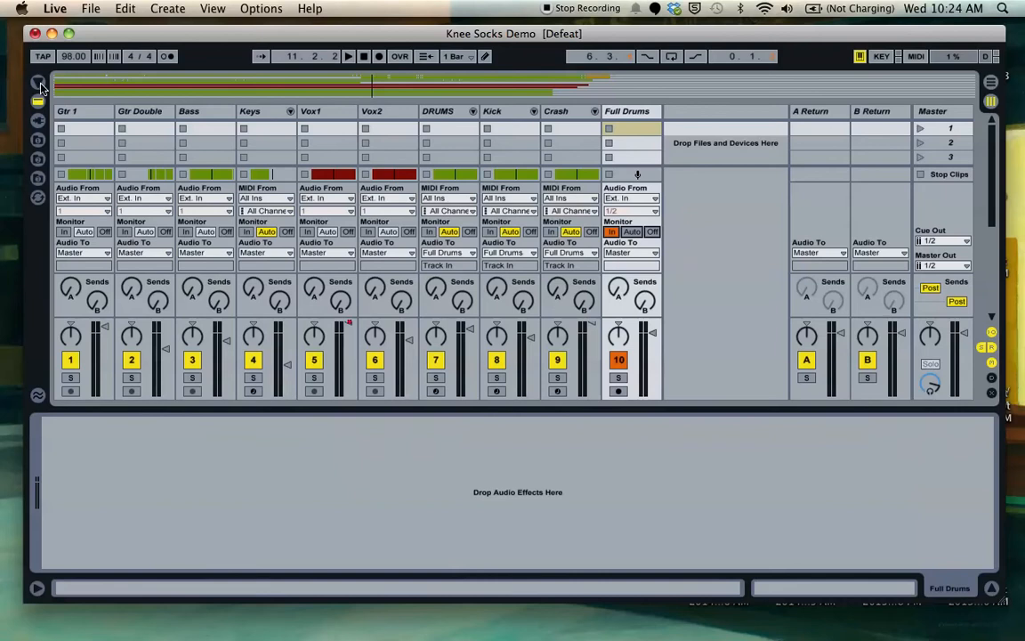
Load the EQ Three Boost HiHats preset from the browser onto the Full Drums track.
click(38, 81)
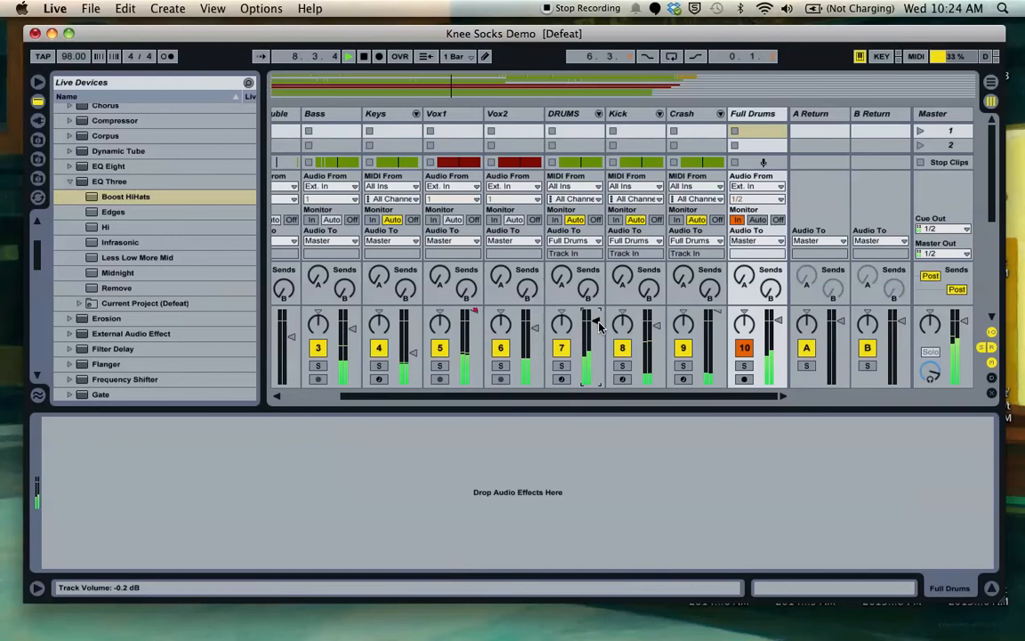
click(126, 196)
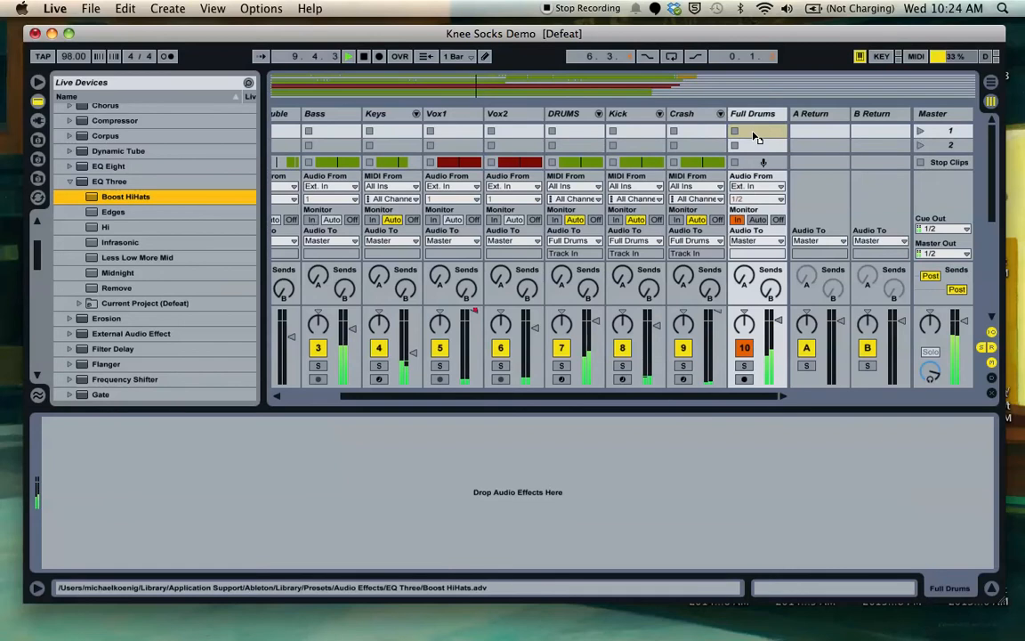
click(125, 196)
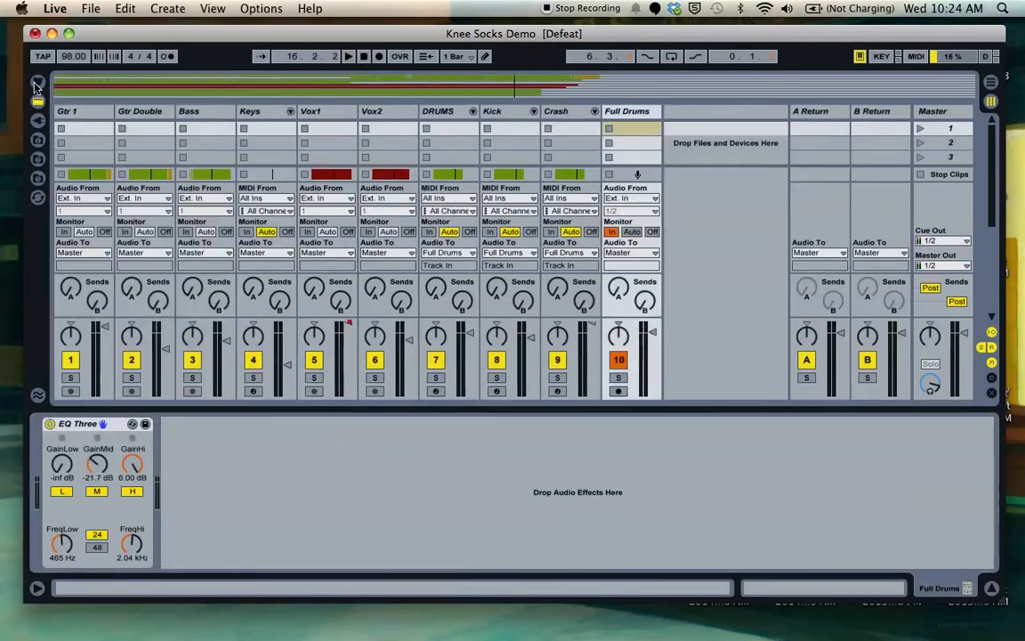
Delete Full Drums, set DRUMS, Kick and Crash to Sends Only, and add a return track.
click(627, 110)
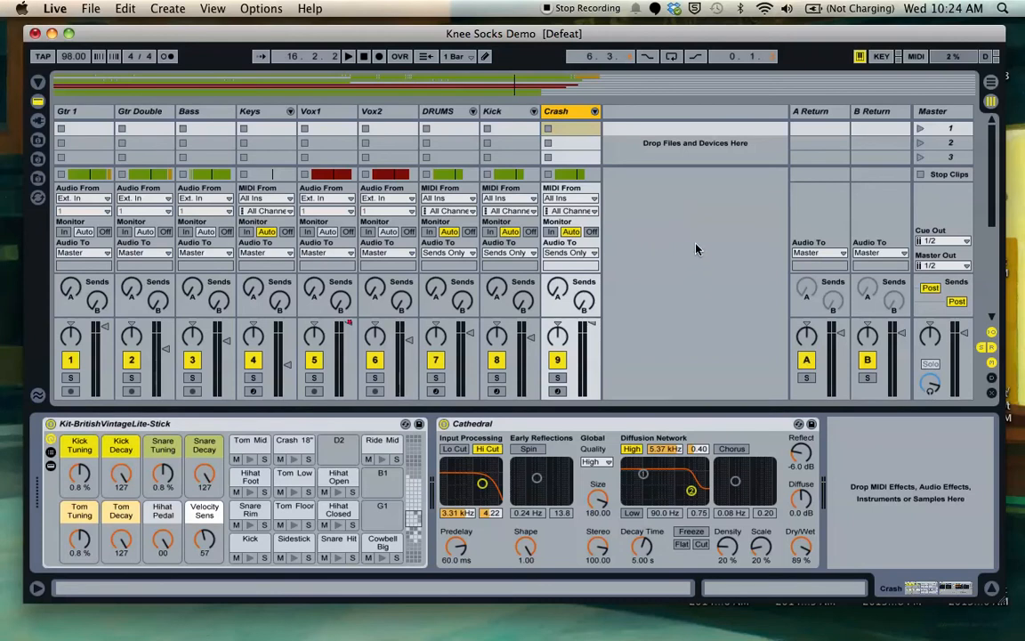
mouse_move(1010, 344)
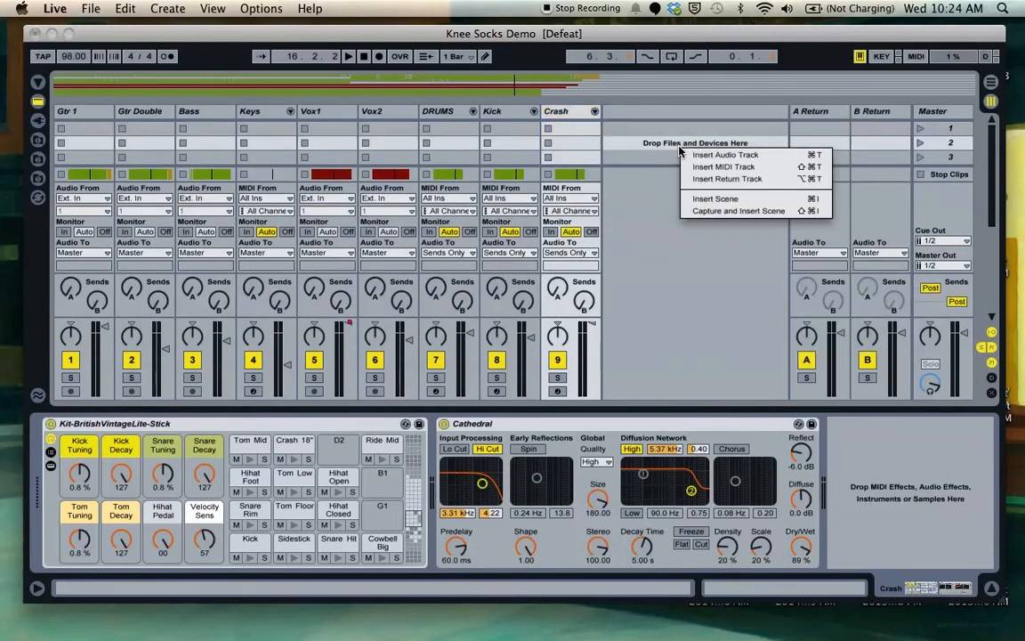
mouse_move(728, 179)
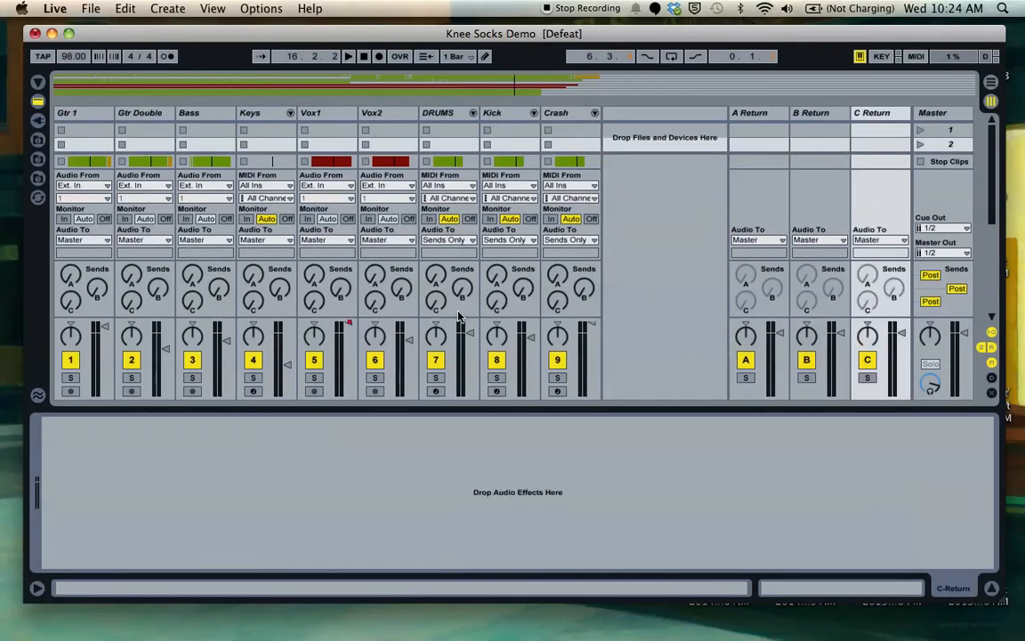
click(880, 113)
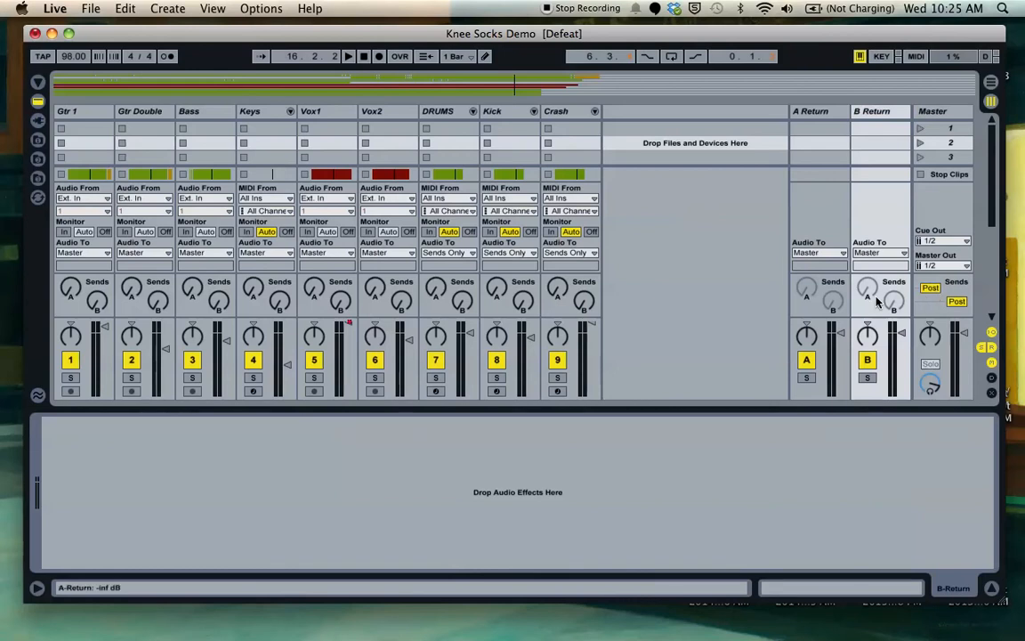
click(957, 301)
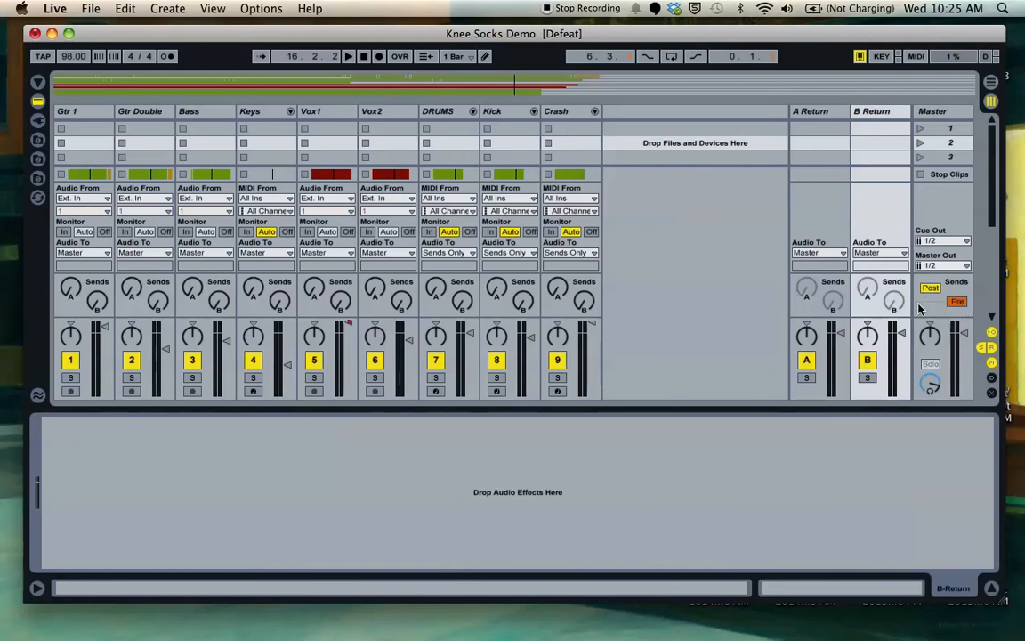
click(931, 288)
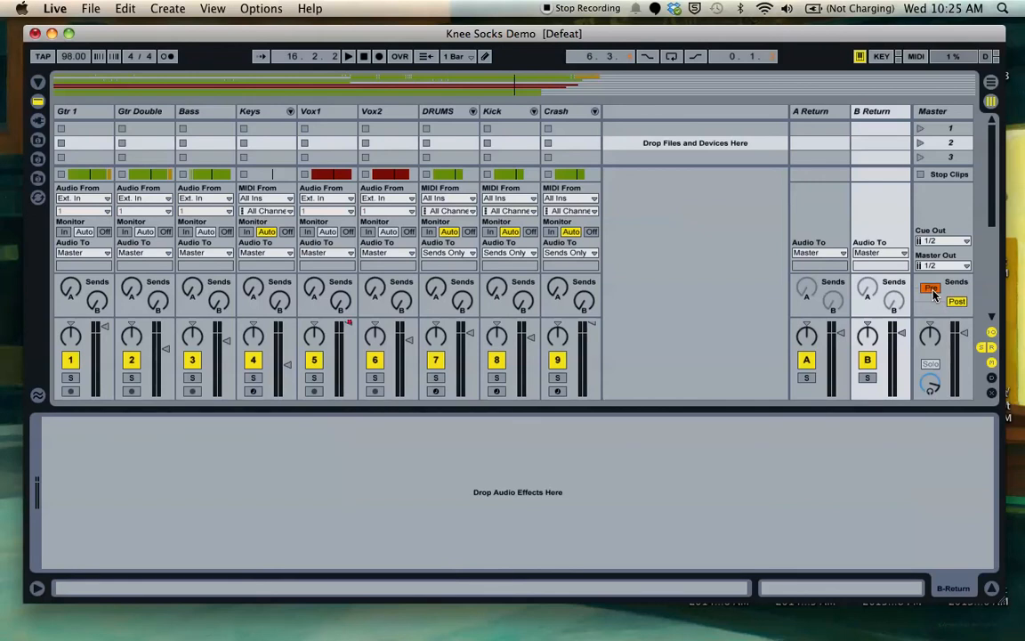
click(931, 287)
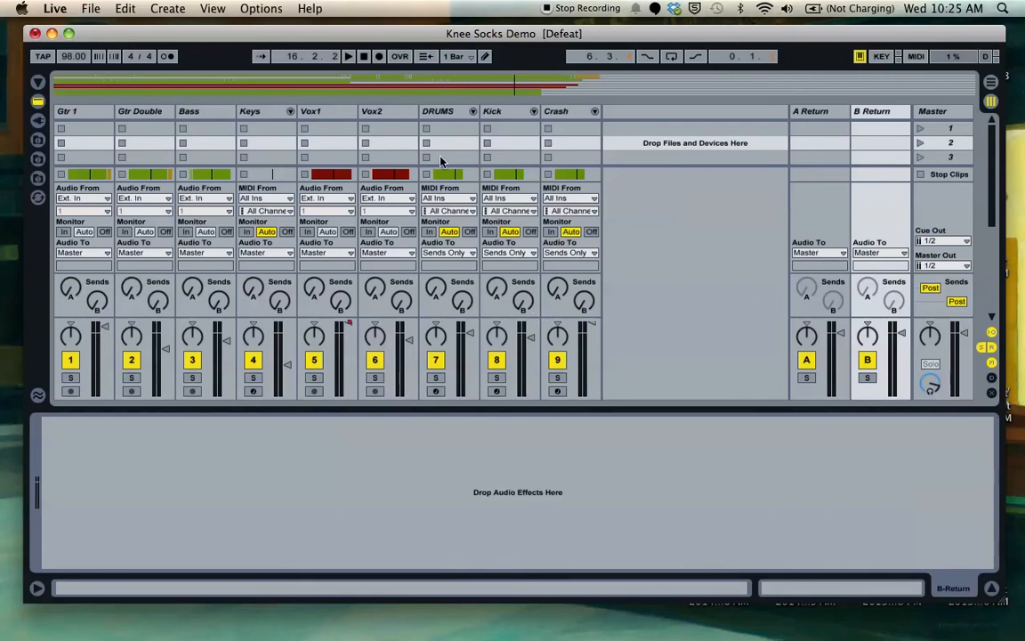
mouse_move(620, 93)
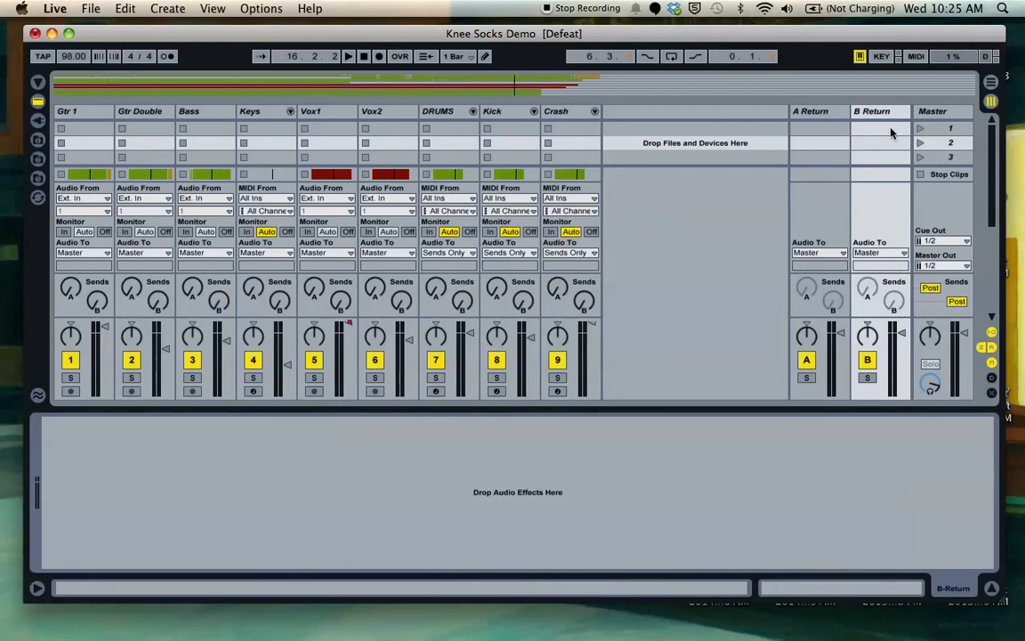
click(809, 110)
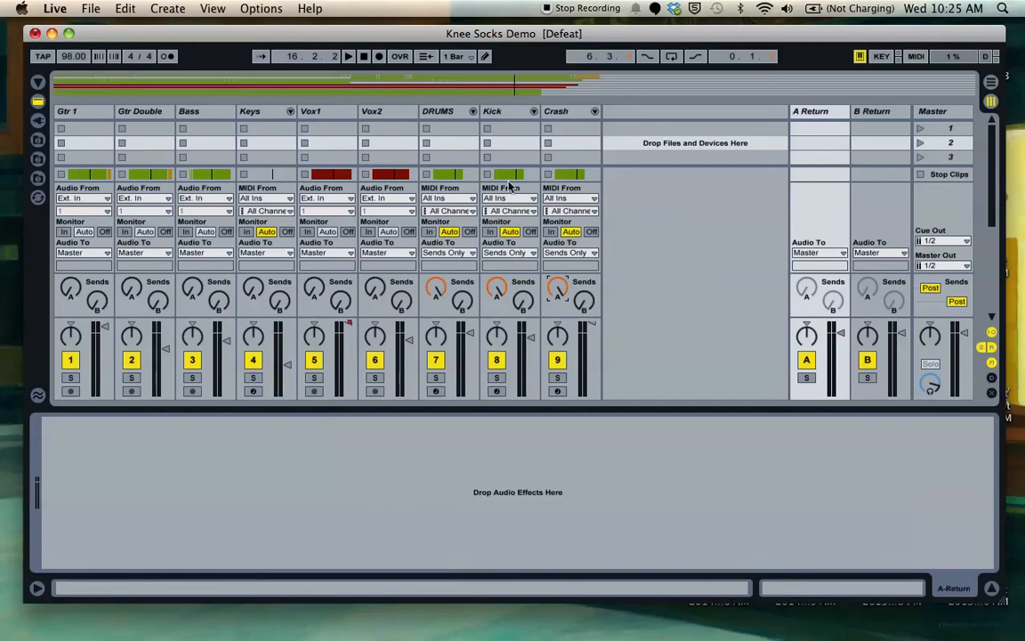
mouse_move(131, 80)
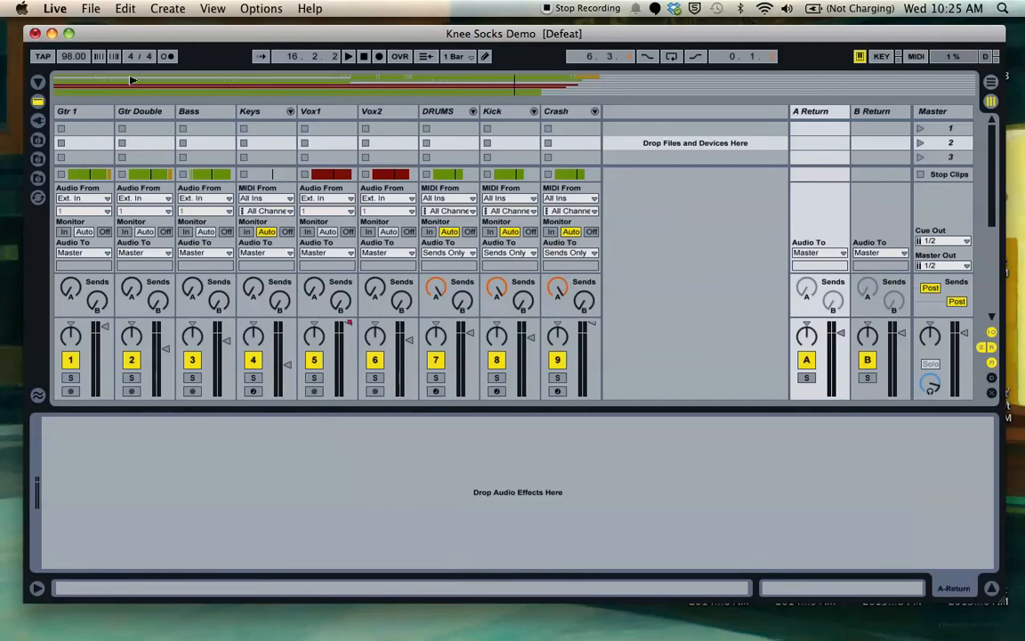
Play the set and browse to the Reverb Hall presets.
click(348, 56)
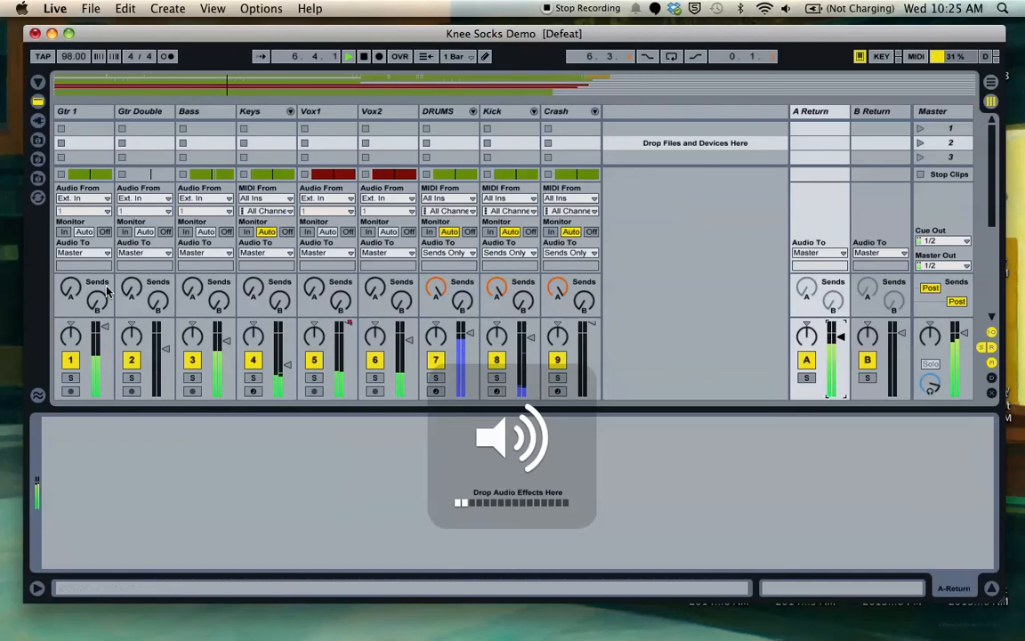
click(38, 82)
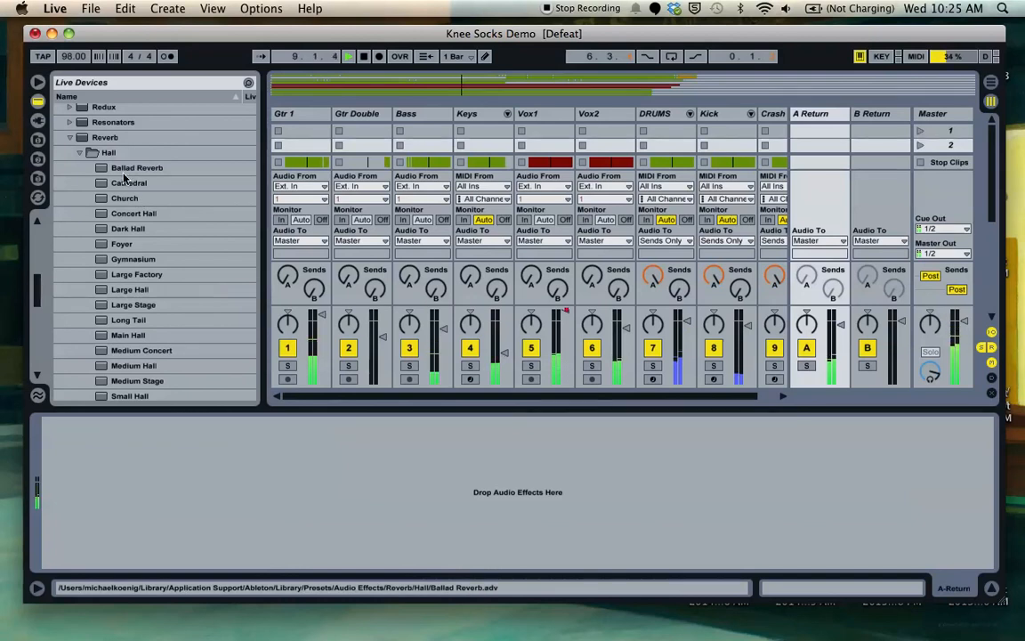
Load Ballad Reverb onto A Return at 100% wet, solo DRUMS, and hide the browser.
click(137, 167)
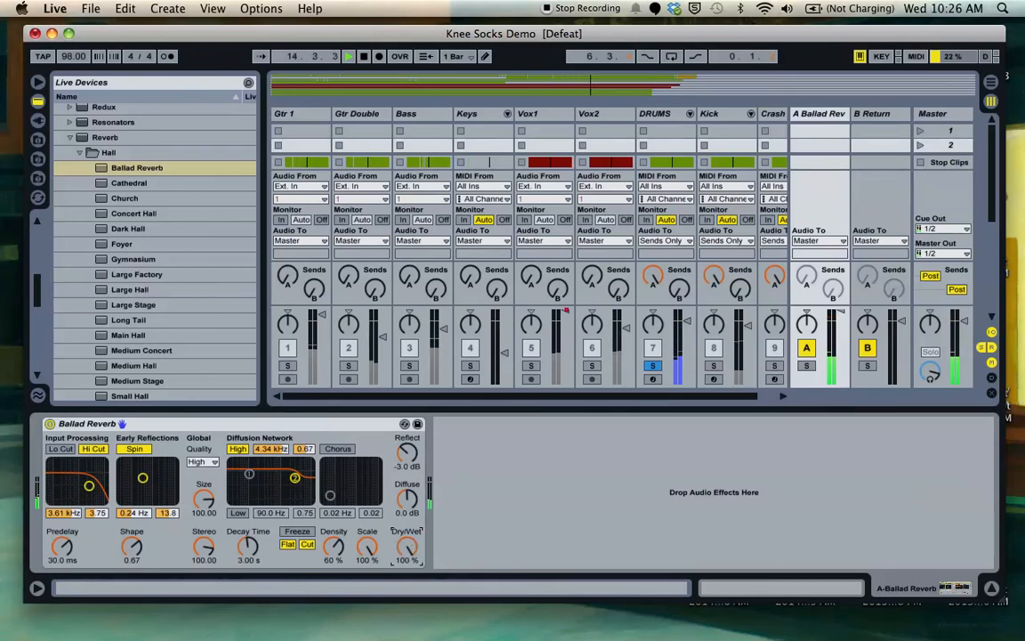
click(349, 56)
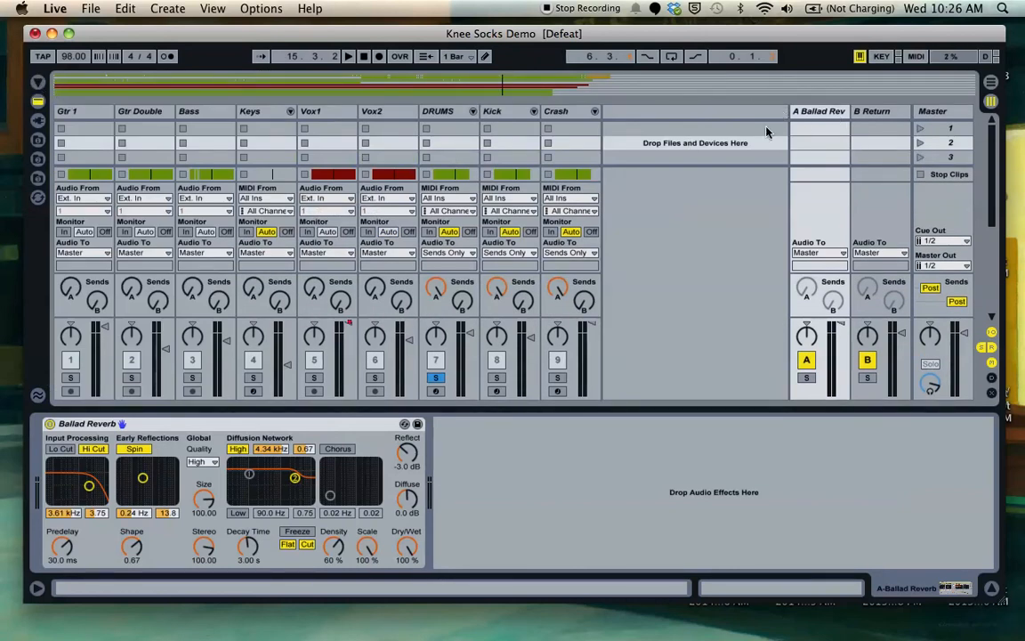
mouse_move(609, 109)
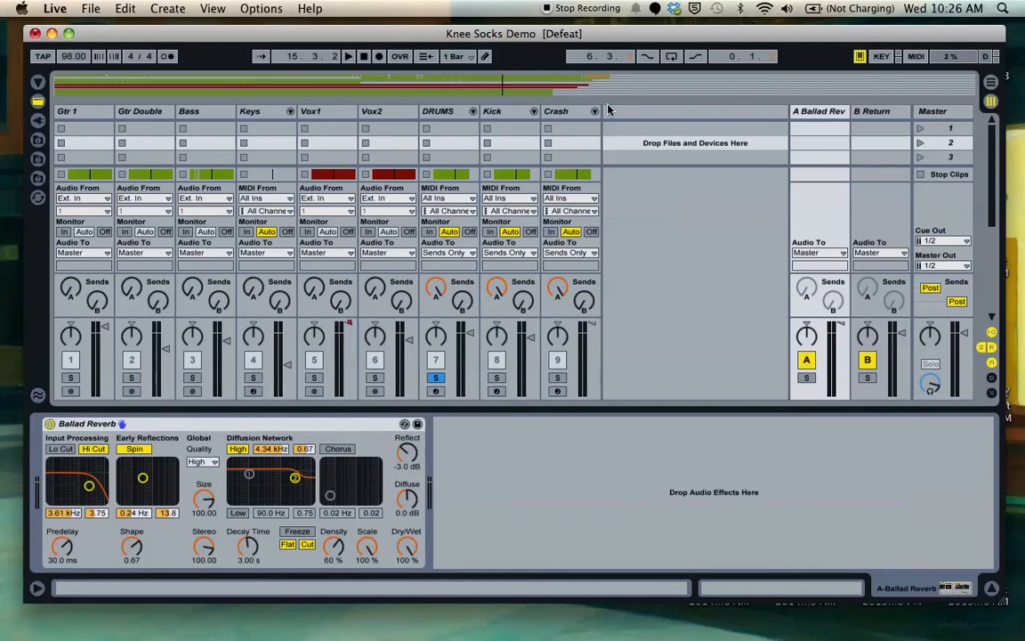
mouse_move(779, 293)
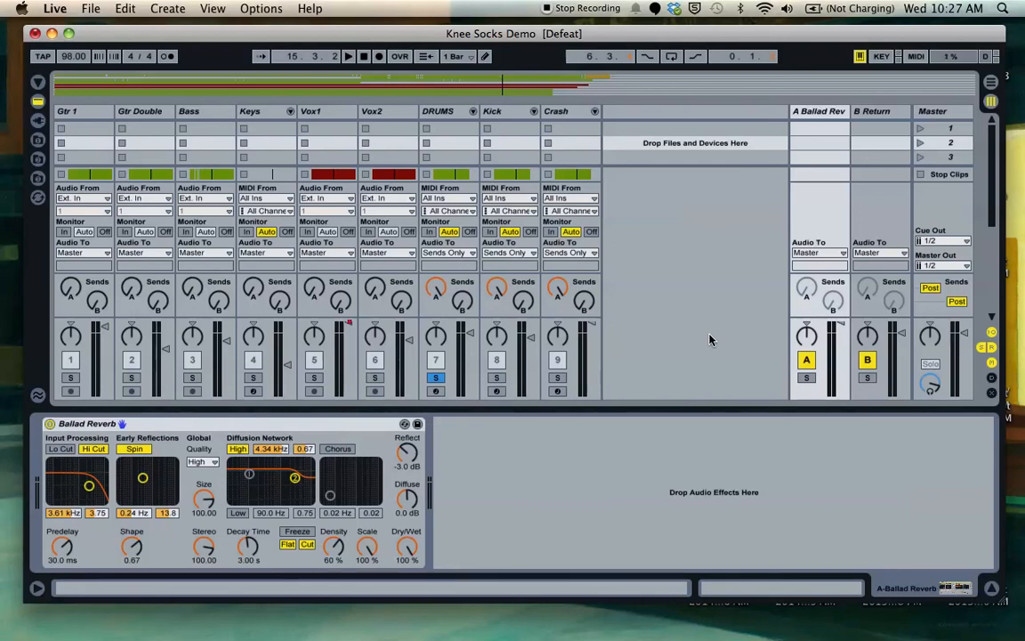
mouse_move(778, 341)
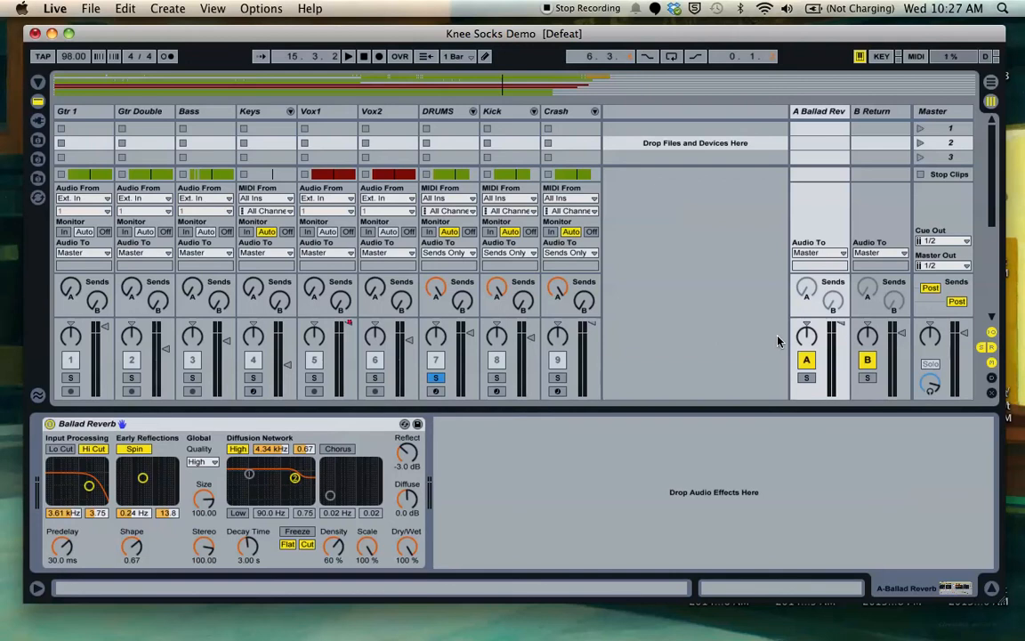